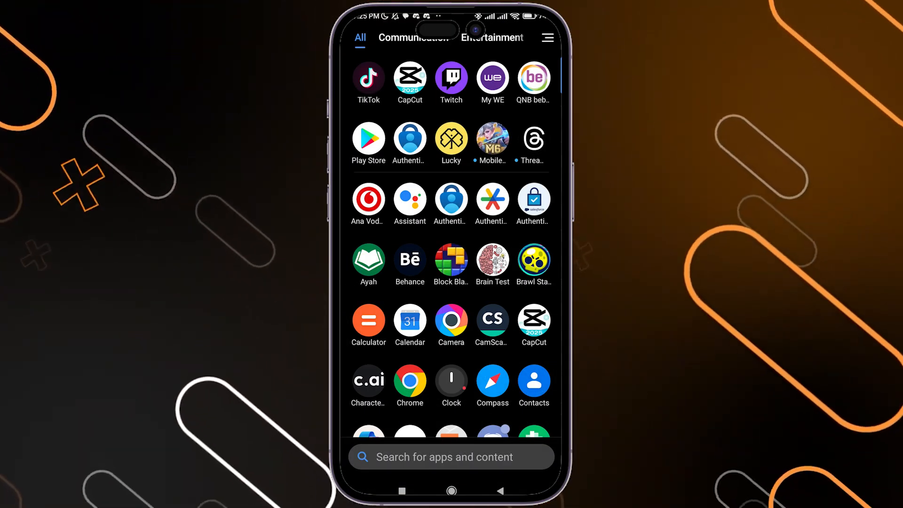
# - Launch Facebook from the app drawer to reach its home feed
pyautogui.scroll(-3)
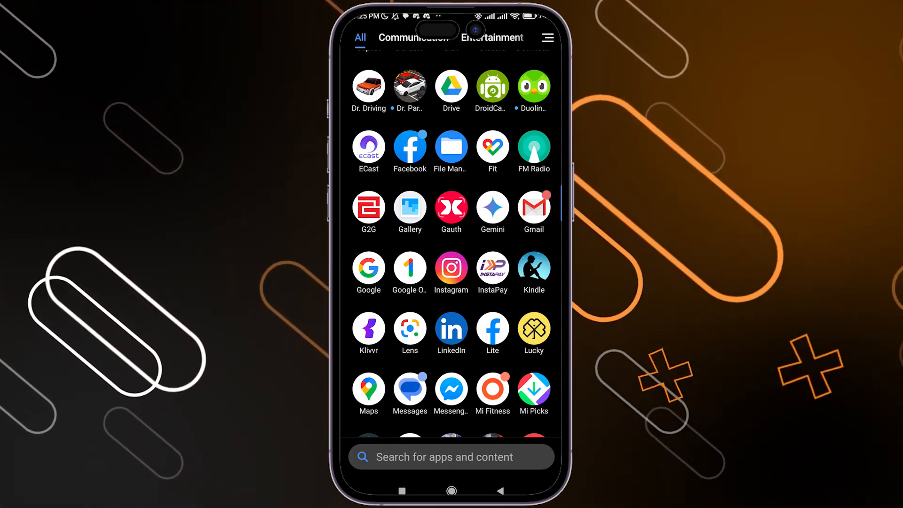
pyautogui.click(409, 147)
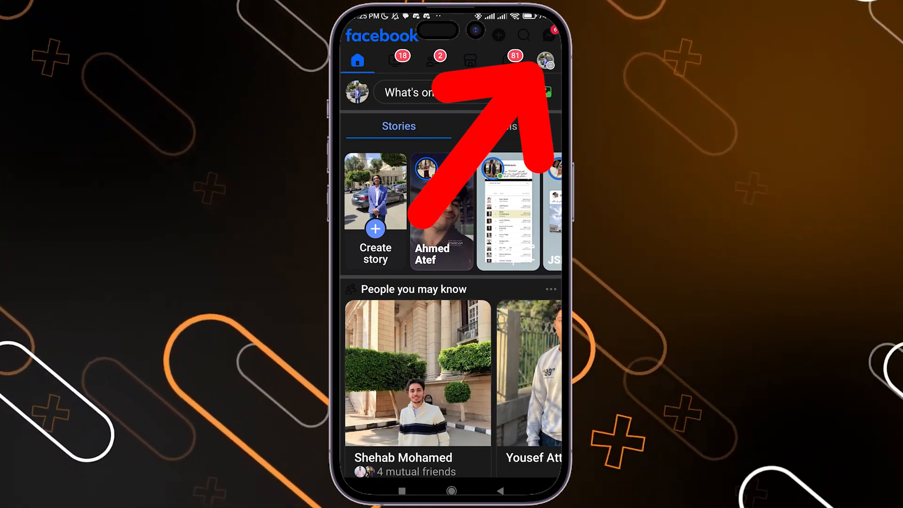
# - Reach Settings & privacy from the profile menu and scroll to the Preferences section
pyautogui.click(545, 59)
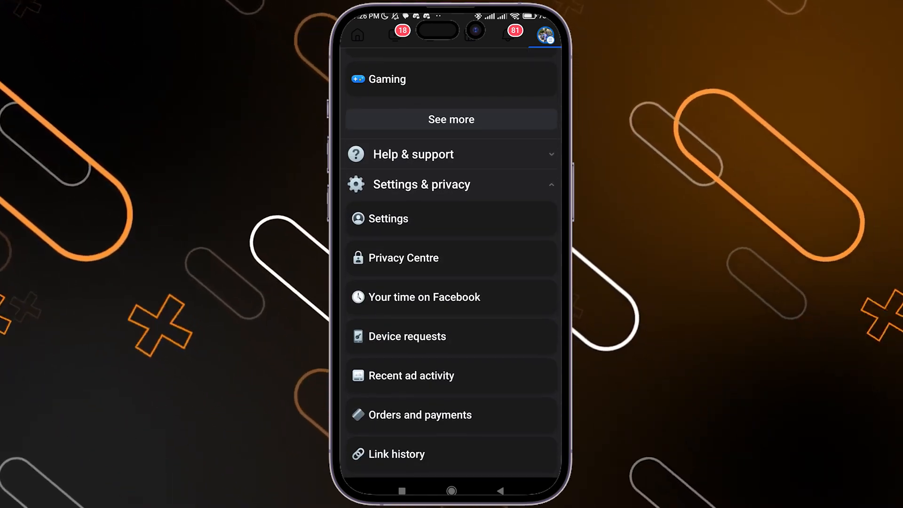
pyautogui.scroll(-3)
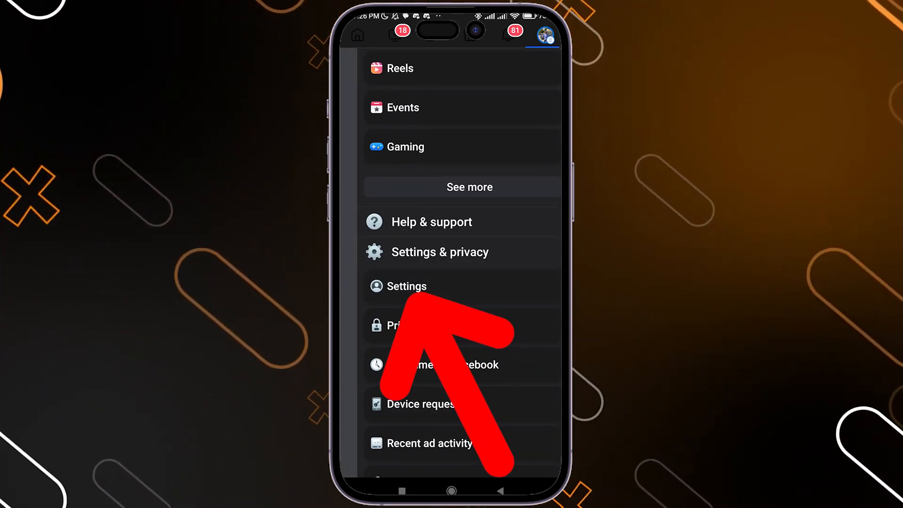
pyautogui.click(440, 252)
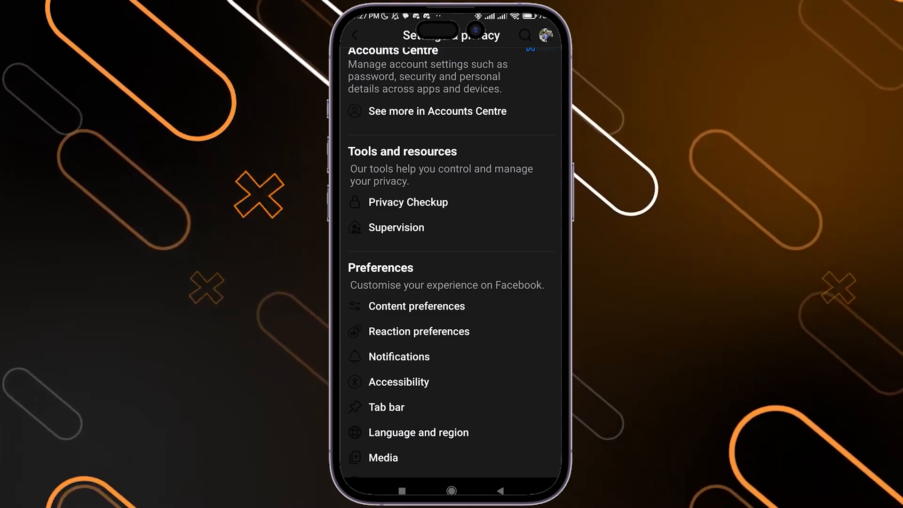
pyautogui.scroll(-3)
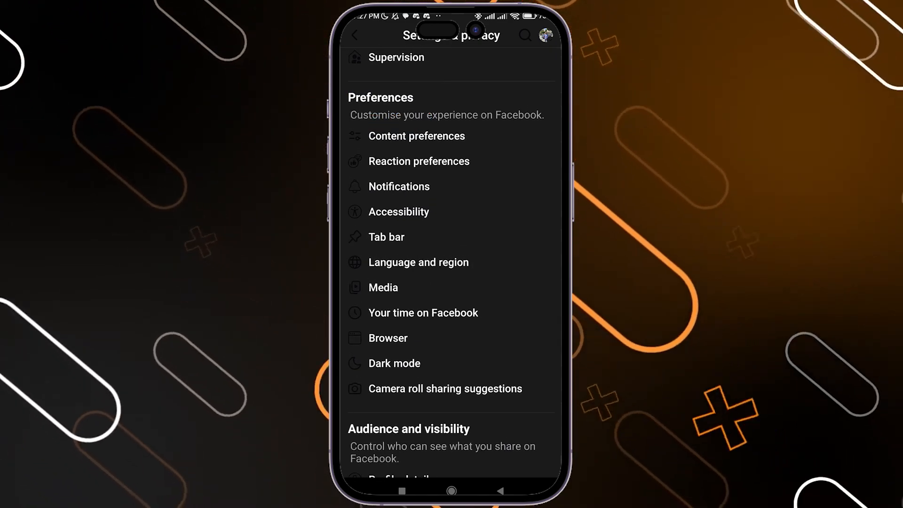
# - In Media settings leave Optimised video quality checked, then return to the home screen
pyautogui.click(383, 288)
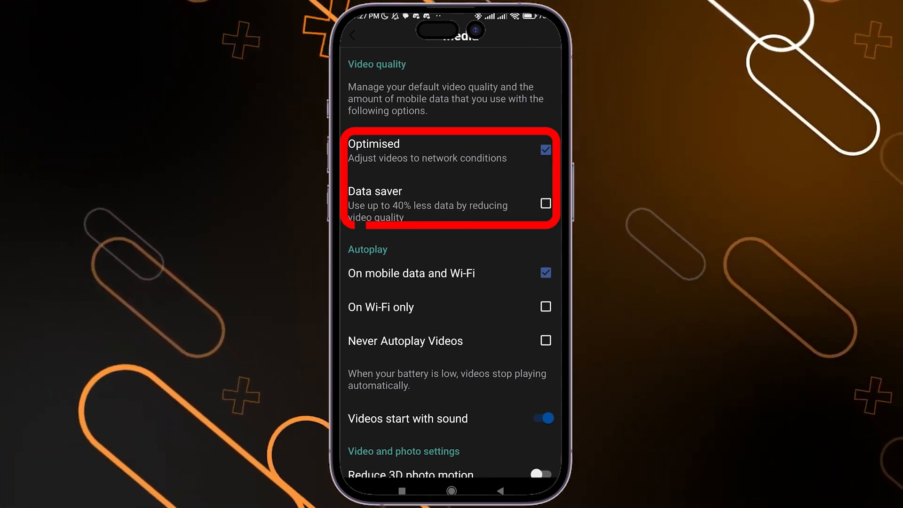
pyautogui.click(545, 203)
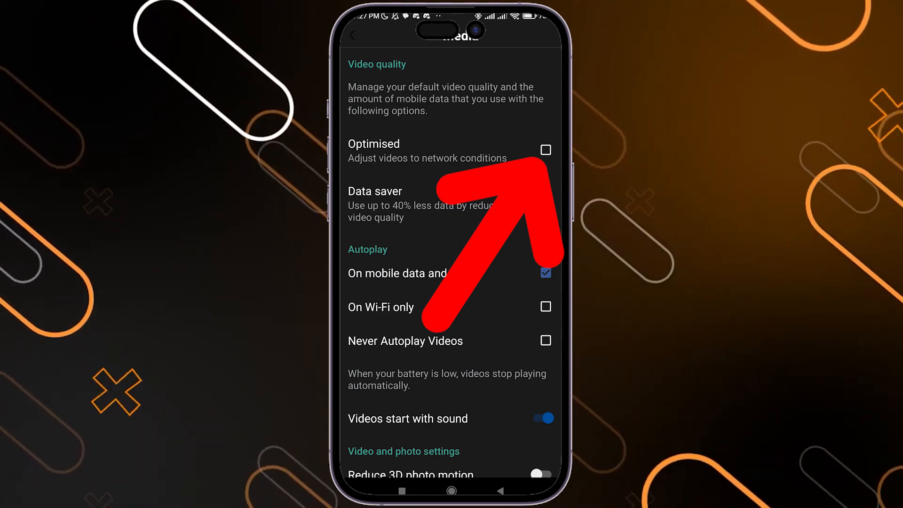
pyautogui.click(545, 149)
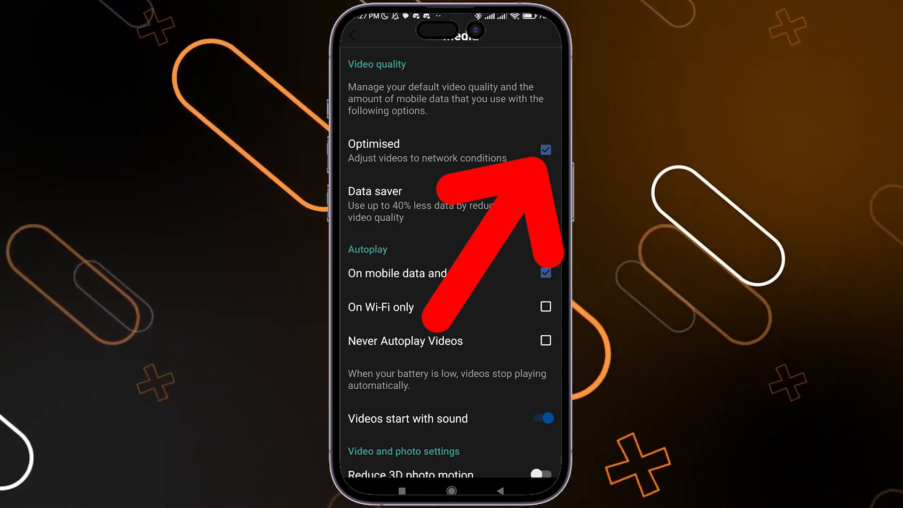
pyautogui.click(451, 491)
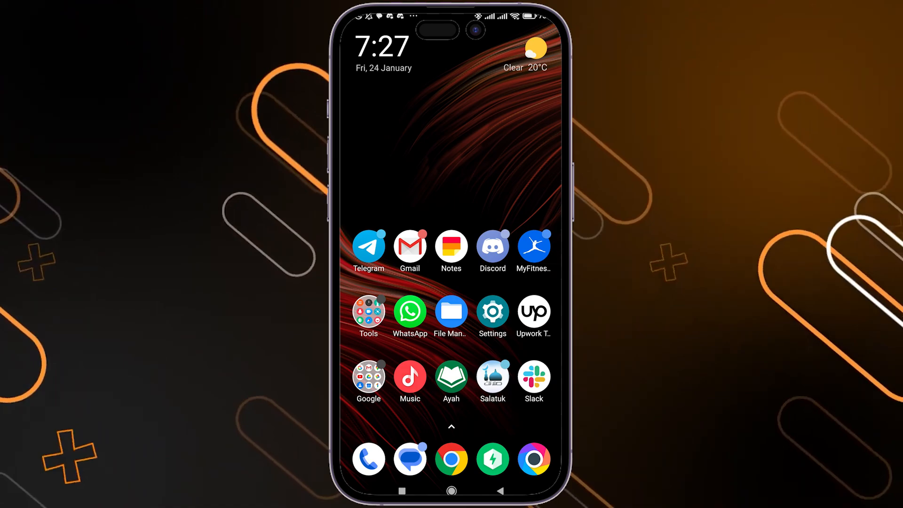
# - In Android Settings search installed apps for 'face' to reach Facebook's storage details
pyautogui.click(492, 311)
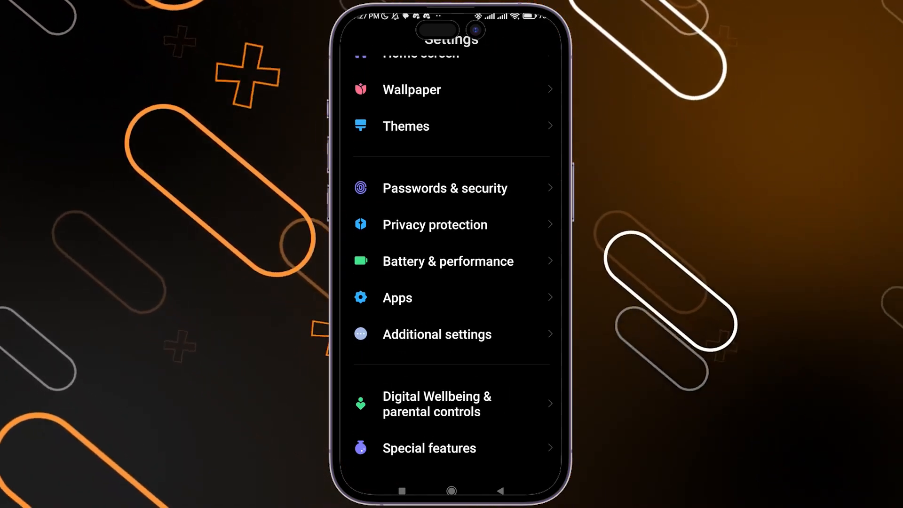
pyautogui.click(397, 298)
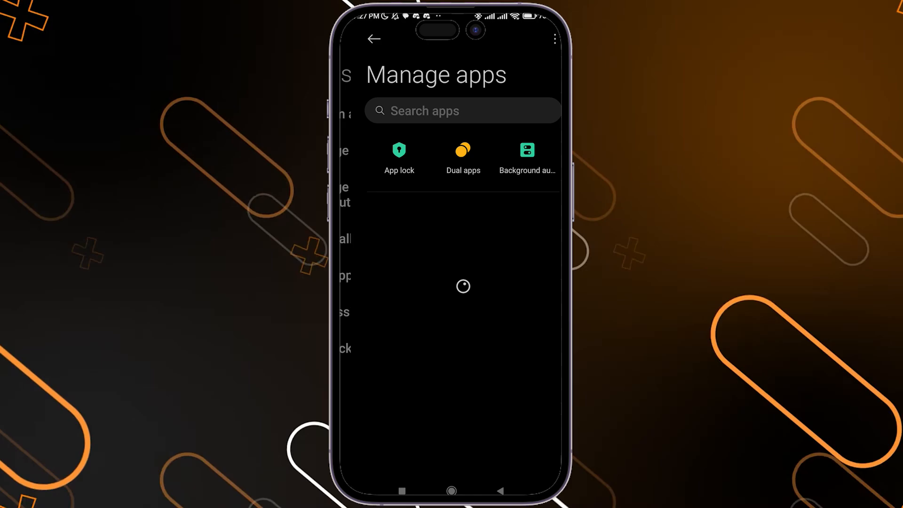
pyautogui.click(463, 111)
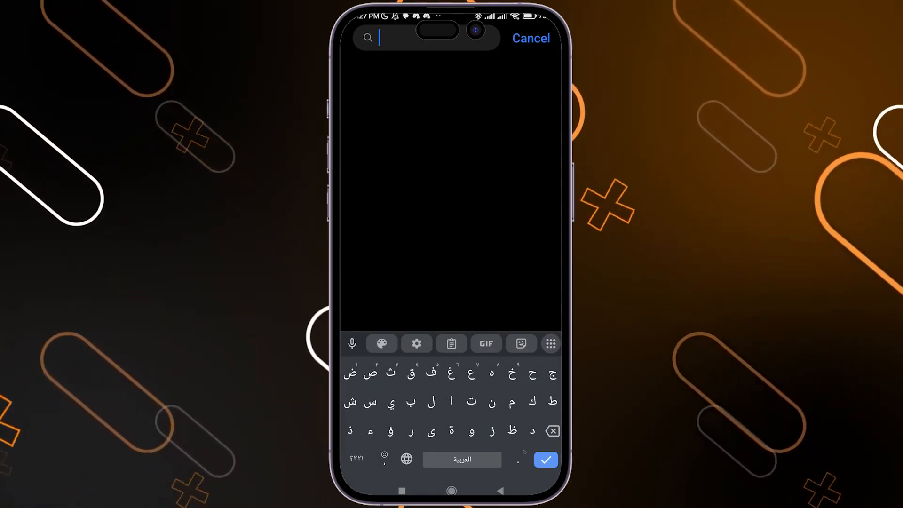
pyautogui.write('face')
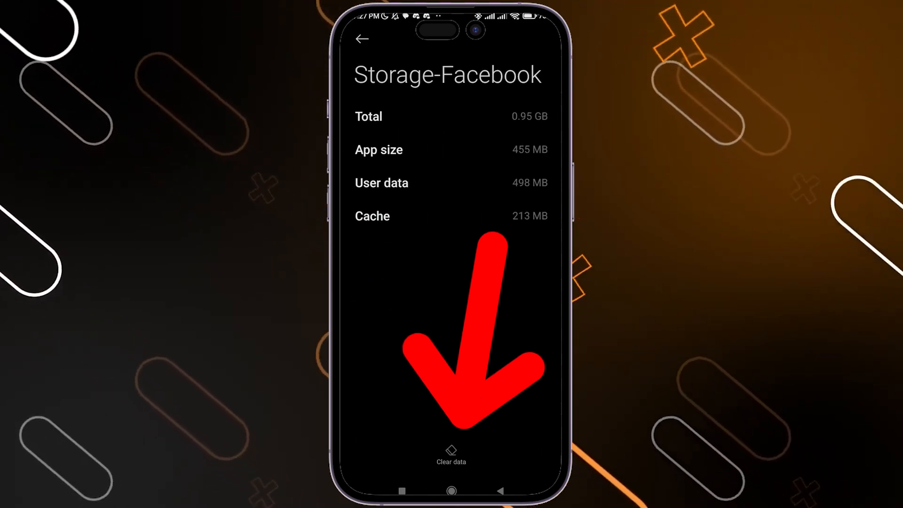
# - Clear Facebook's cache, reducing storage to 740 MB, then leave the app info page
pyautogui.click(450, 455)
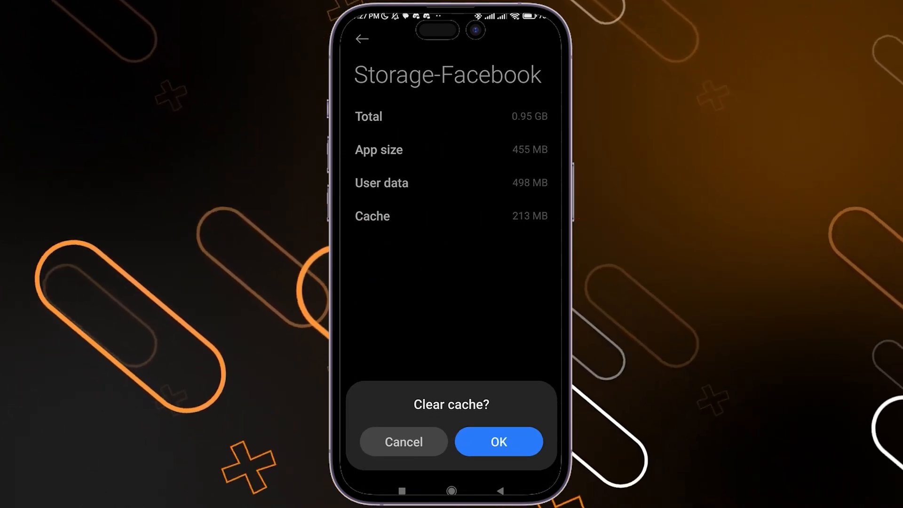
pyautogui.click(499, 441)
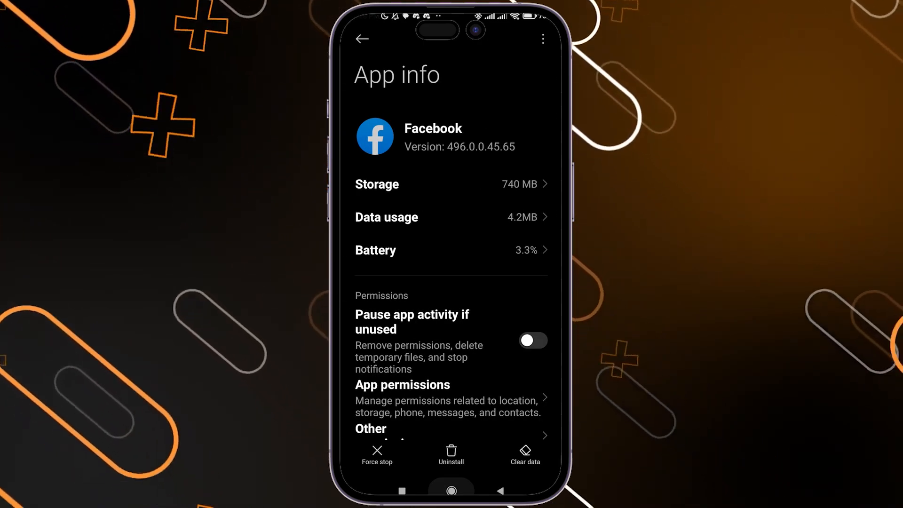
pyautogui.click(450, 491)
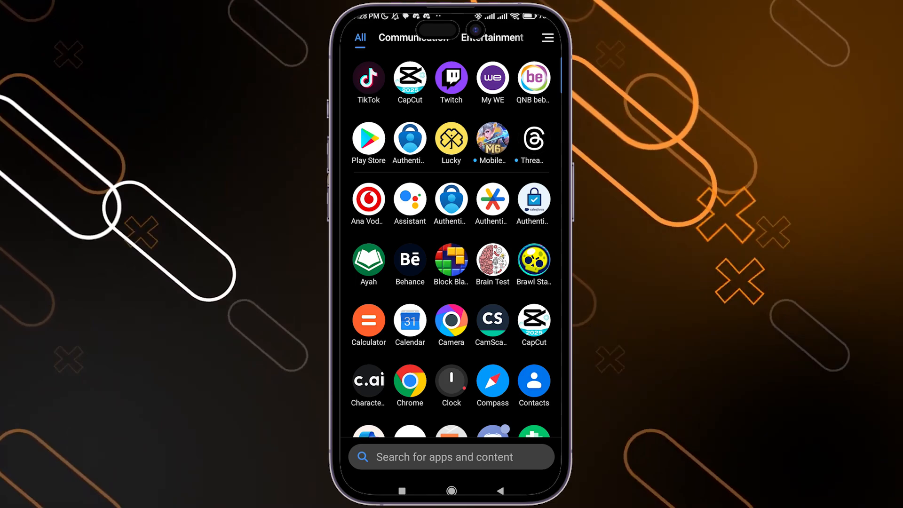
# - Search Play Store for 'face', pick facebook and start updating the installed app
pyautogui.click(368, 139)
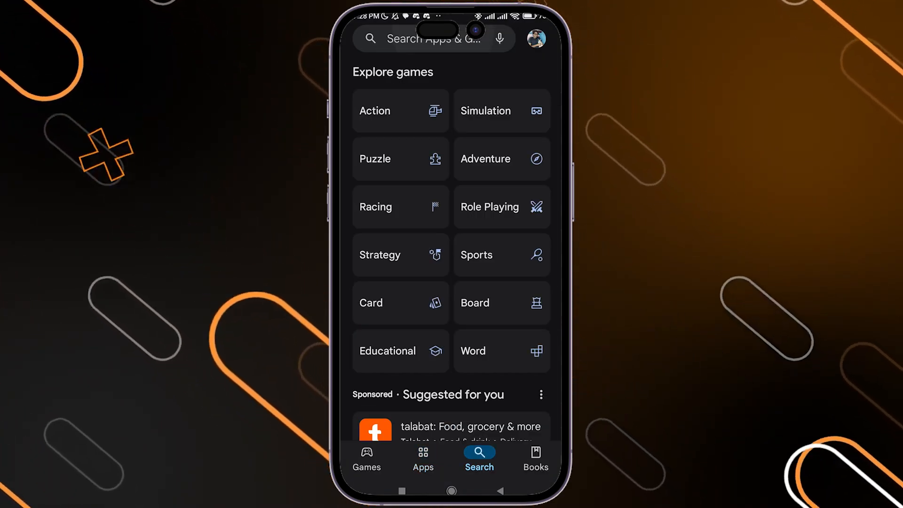
pyautogui.write('face')
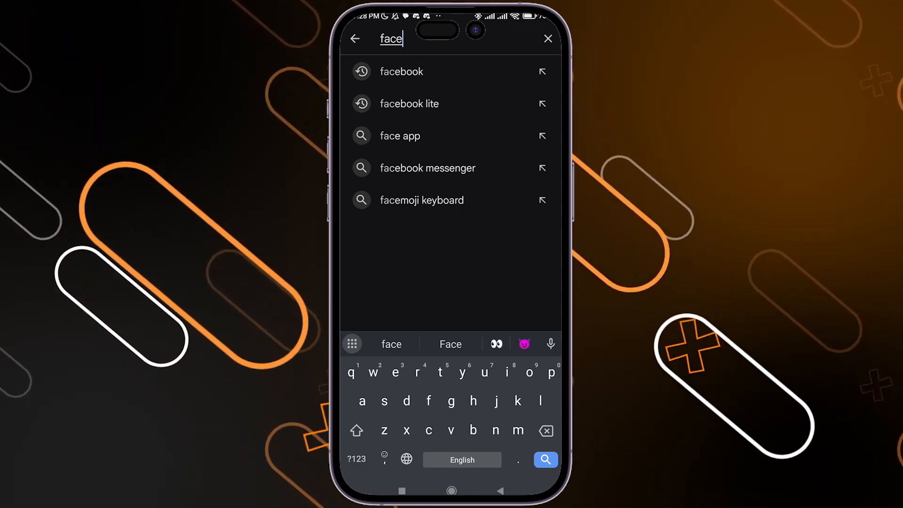
pyautogui.click(401, 71)
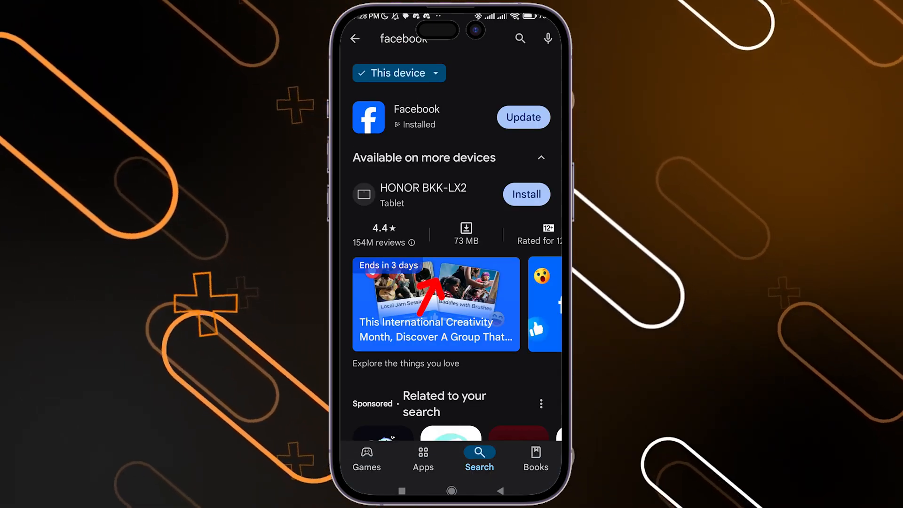
pyautogui.click(522, 117)
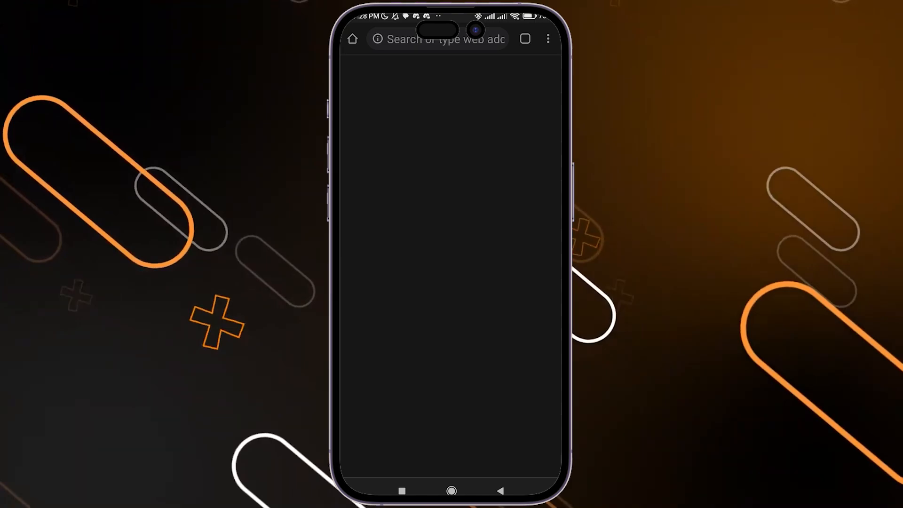
# - Search 'speed test', continue on speedtest.net in the browser and start the test
pyautogui.click(440, 39)
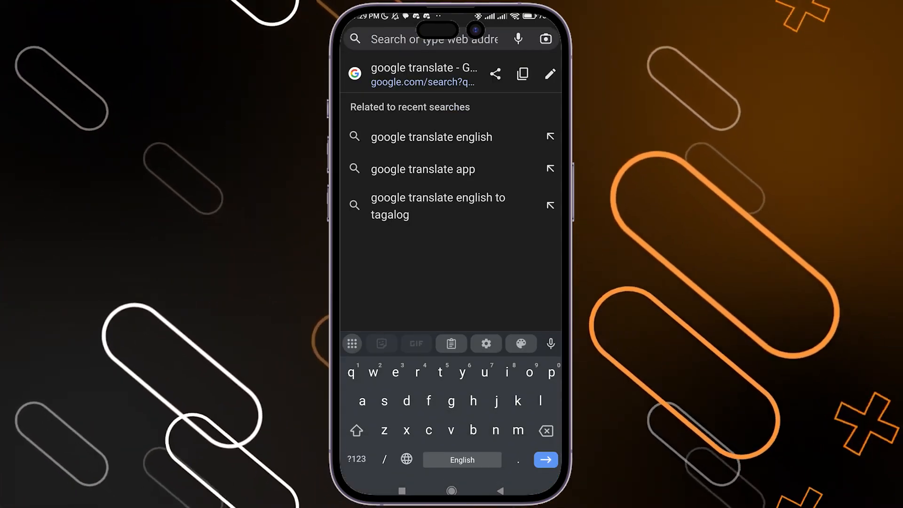
pyautogui.write('speed test')
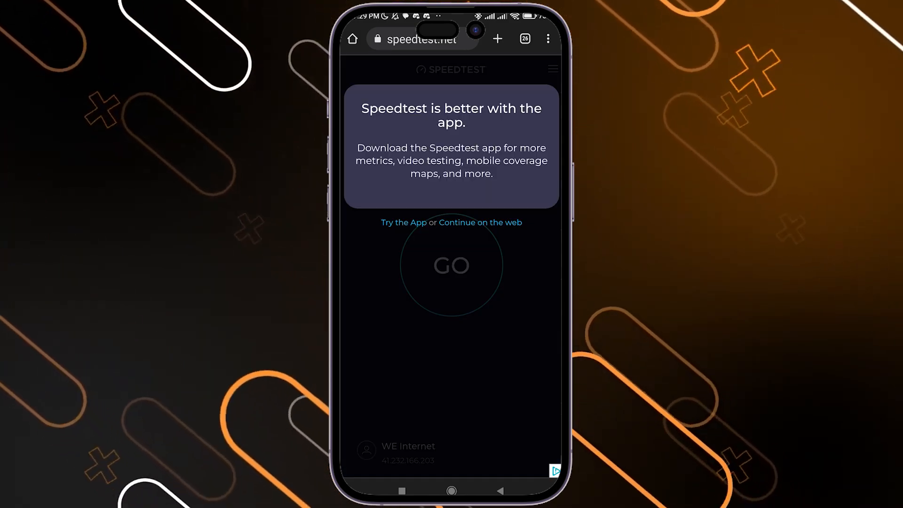
pyautogui.click(480, 222)
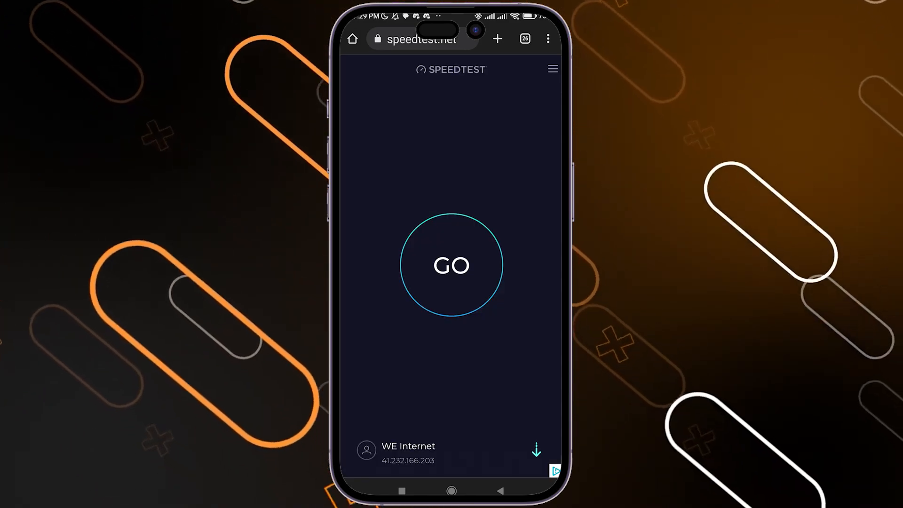
pyautogui.click(451, 265)
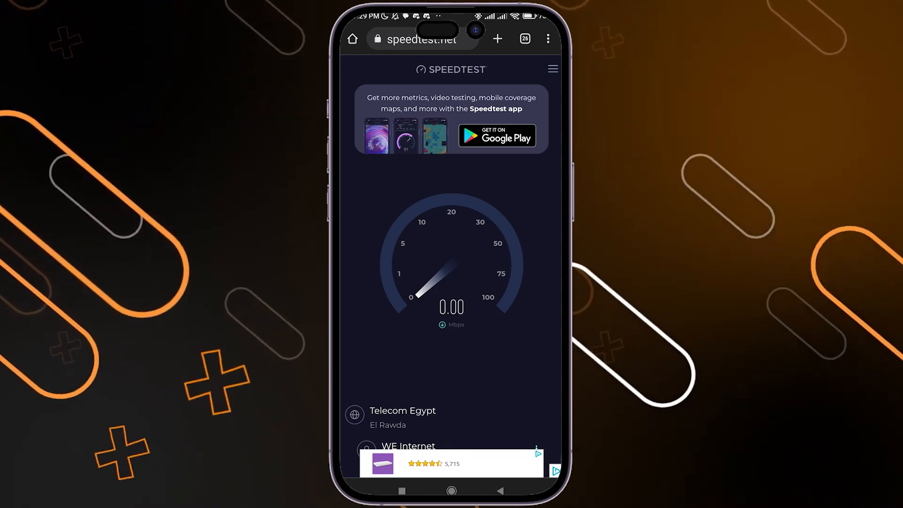